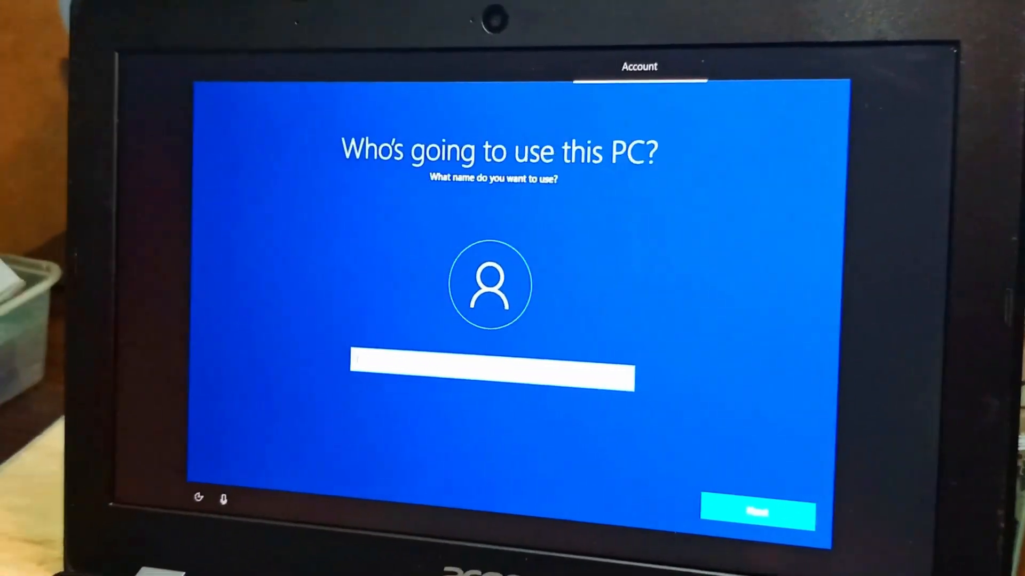
# Enter a user name for the local account and continue to the Cortana screen
pyautogui.click(756, 513)
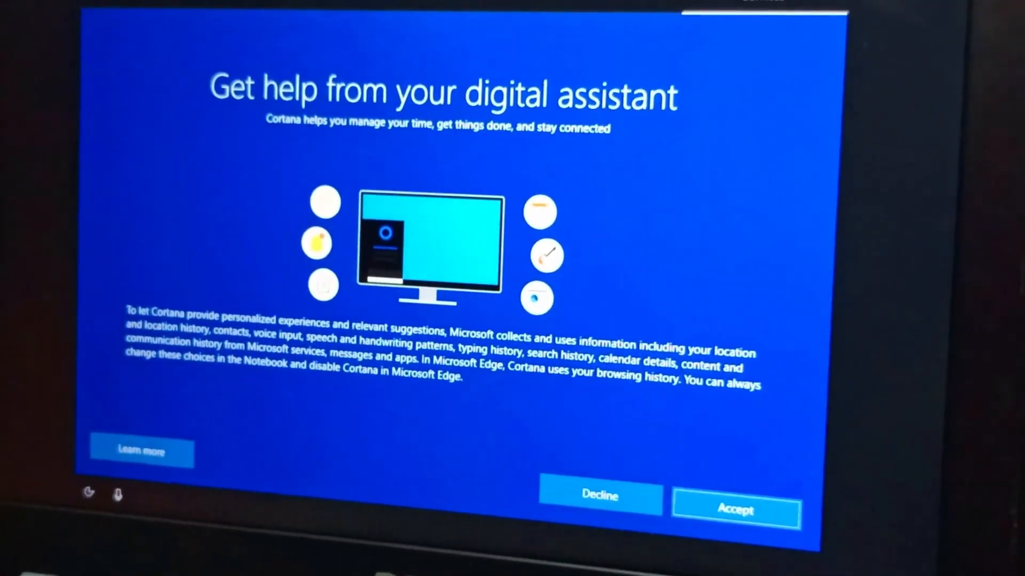
# Answer the Cortana offer, then open USB Drive (D:) > acer 311 chr in File Explorer
pyautogui.click(734, 509)
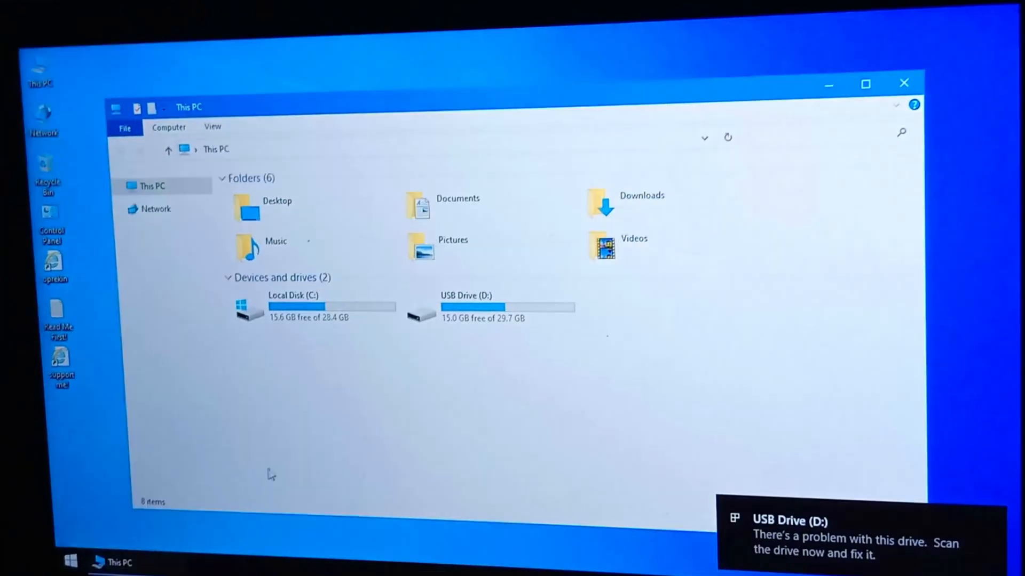
pyautogui.doubleClick(457, 308)
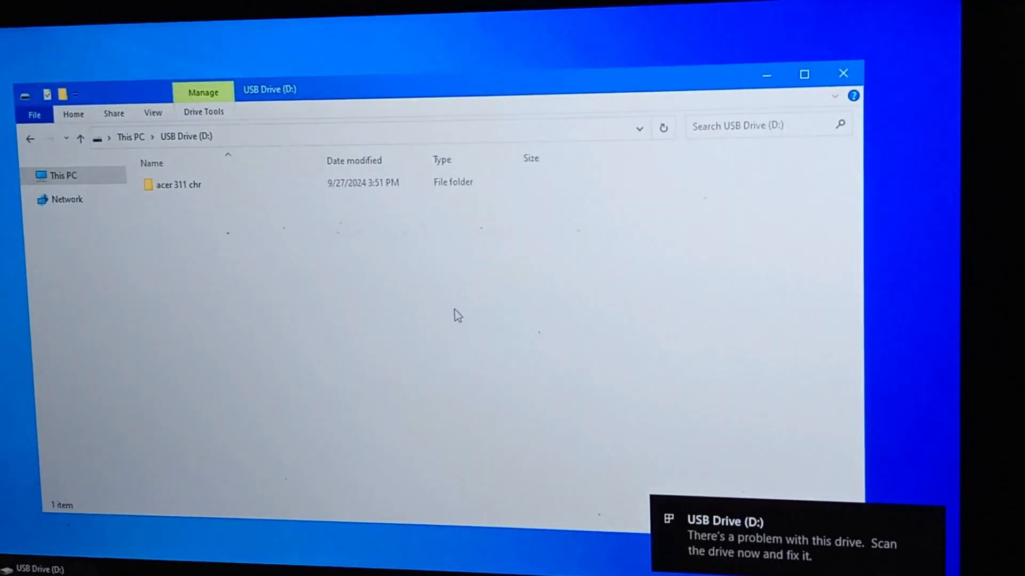
pyautogui.doubleClick(179, 185)
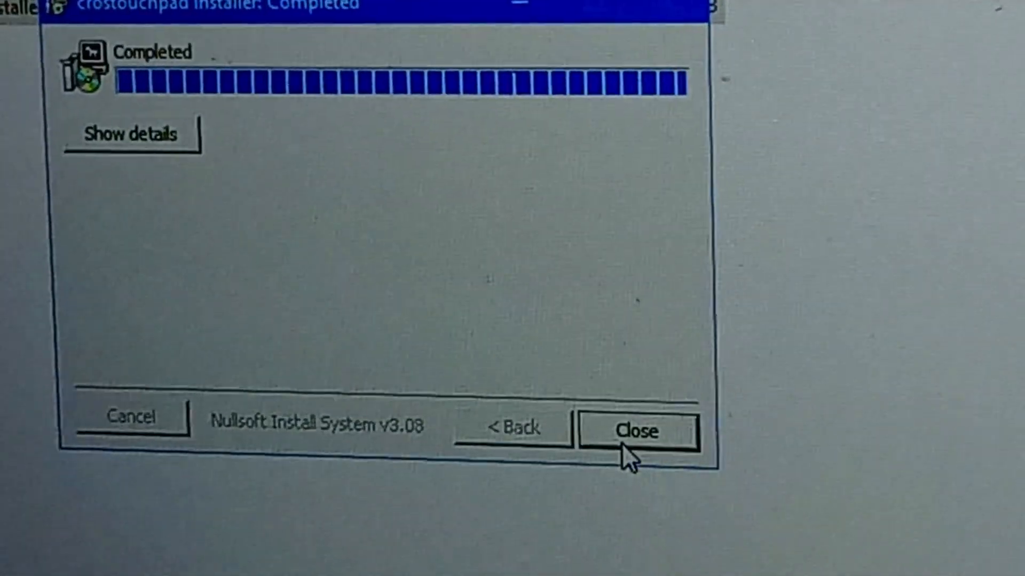
# Close the finished crostouchpad installer and launch cr50.1.0.1-installer
pyautogui.click(635, 431)
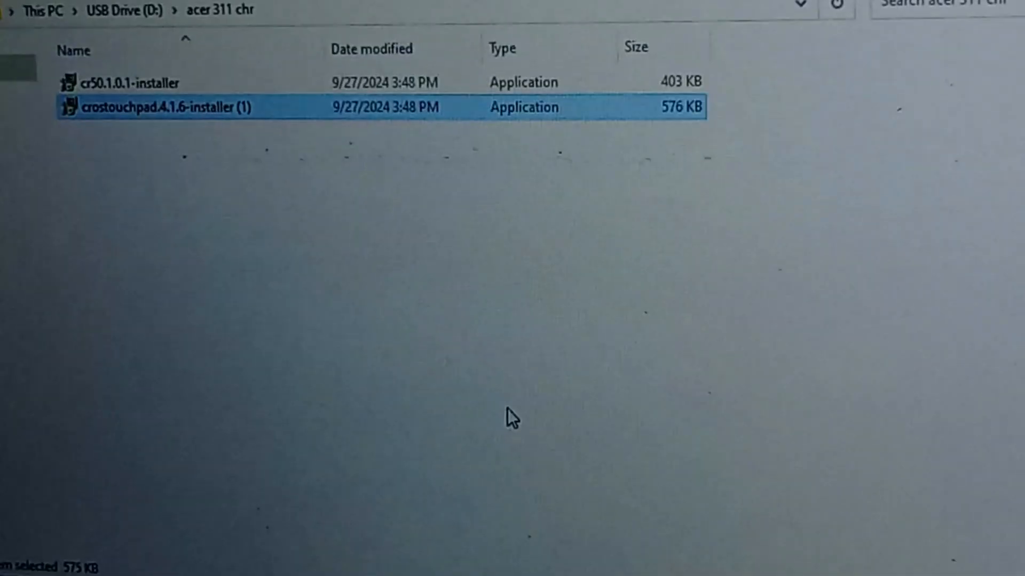
pyautogui.doubleClick(118, 83)
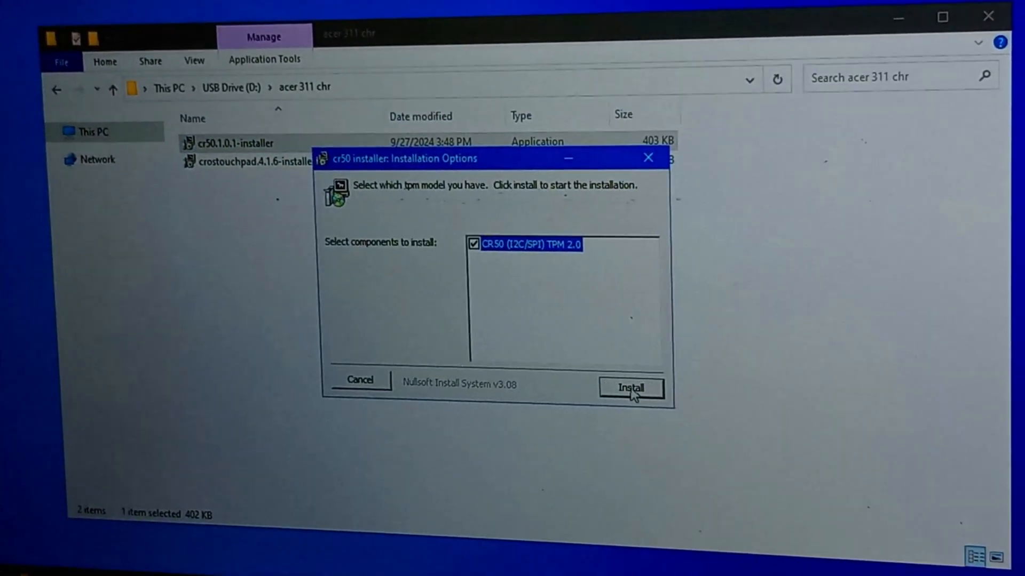